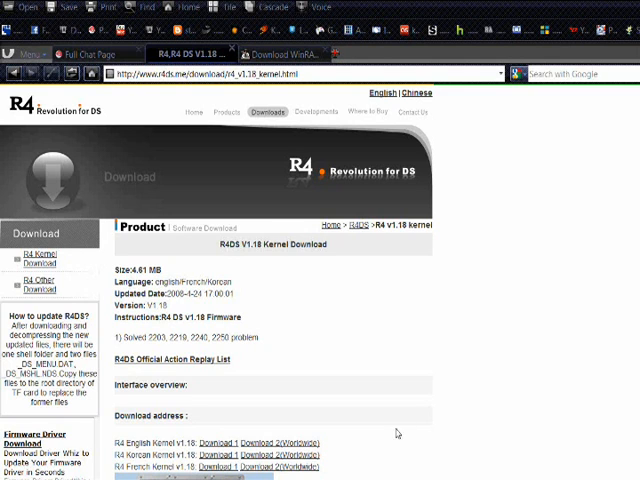
pyautogui.moveTo(494, 336)
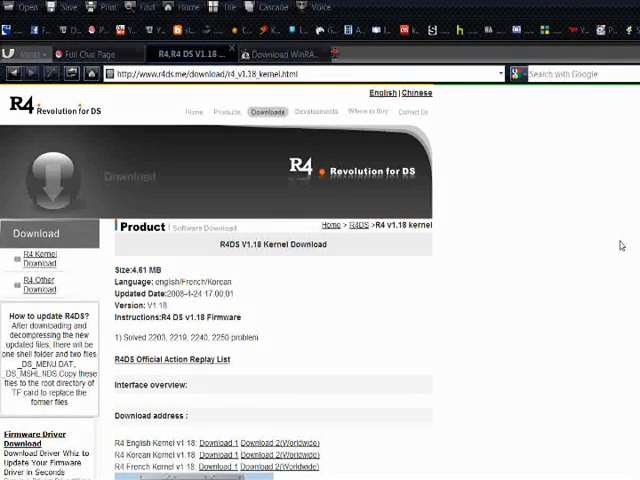
# Download the WinRAR 3.93 64-bit installer via FileHippo's Download Latest Version link
pyautogui.scroll(-3)
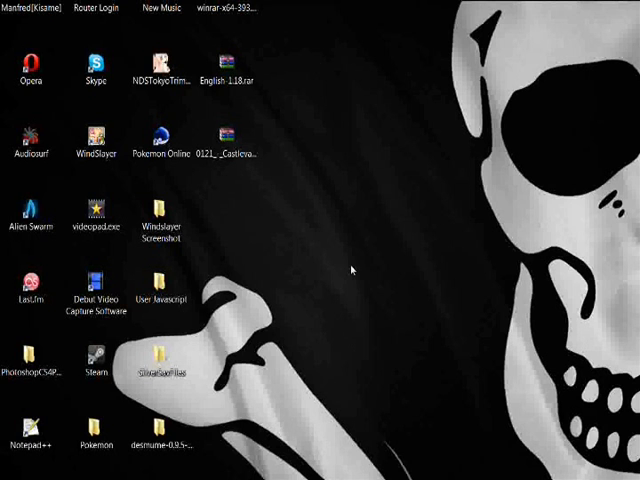
pyautogui.click(224, 76)
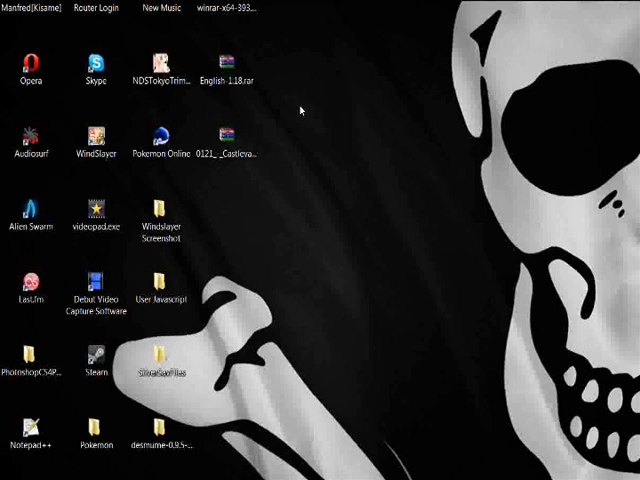
pyautogui.moveTo(302, 108)
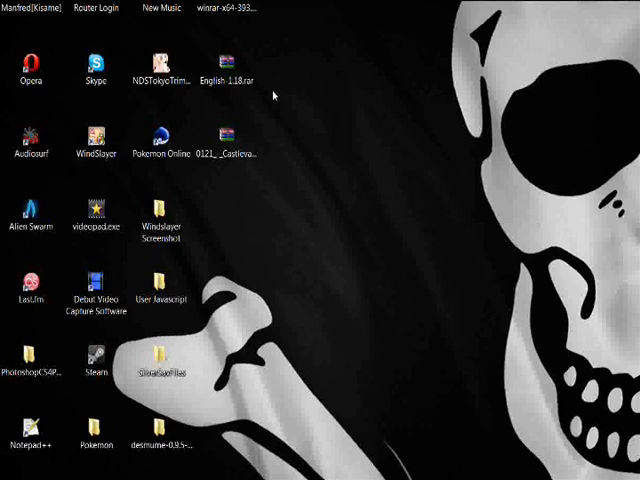
pyautogui.moveTo(286, 128)
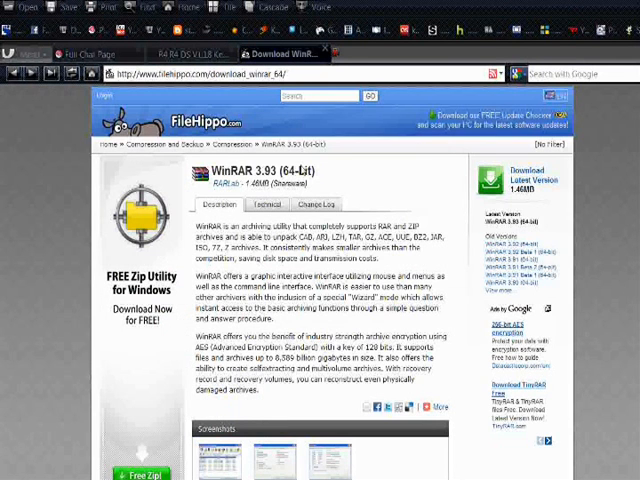
pyautogui.moveTo(340, 268)
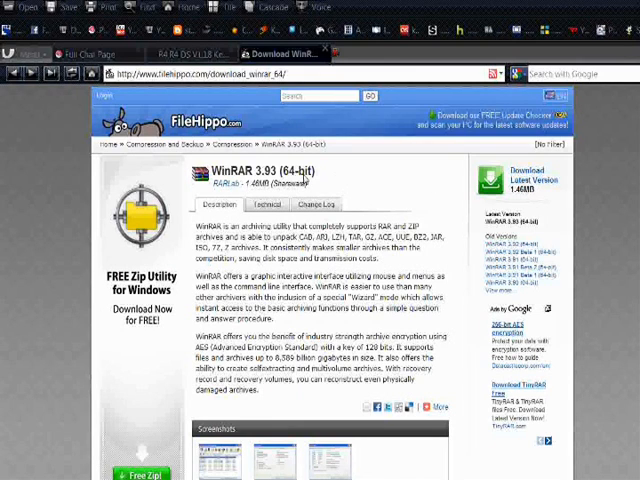
pyautogui.doubleClick(296, 170)
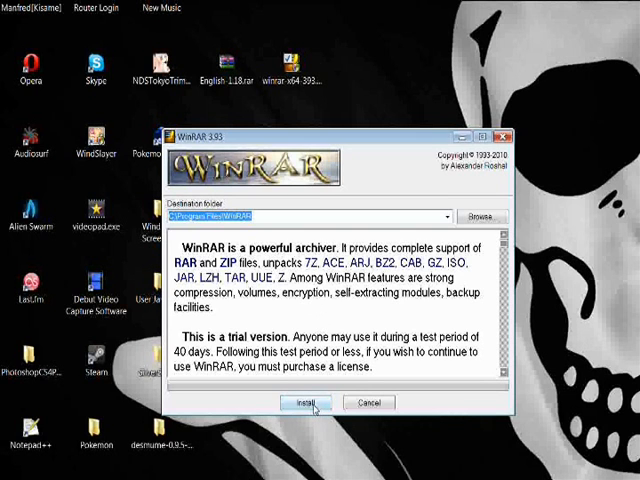
# Install WinRAR 3.93 into the default folder with default associations, then close its Start Menu folder window
pyautogui.click(312, 402)
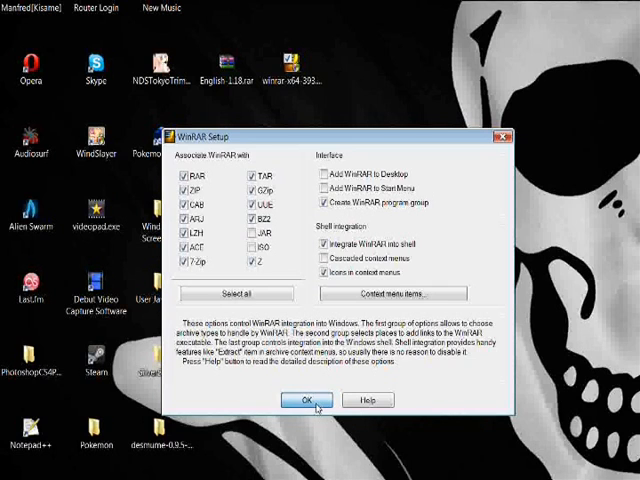
pyautogui.click(300, 400)
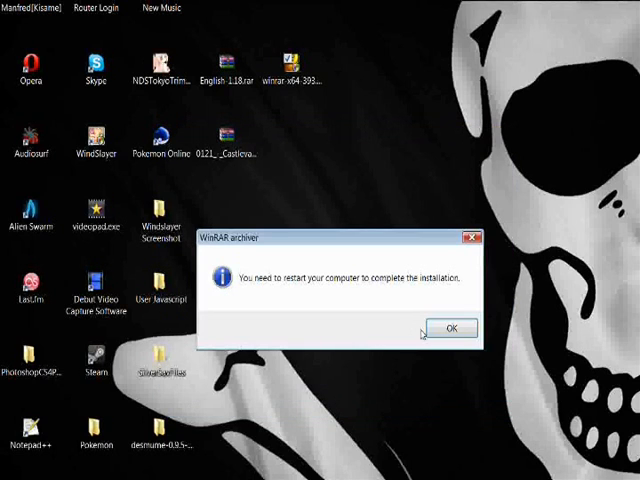
pyautogui.click(452, 328)
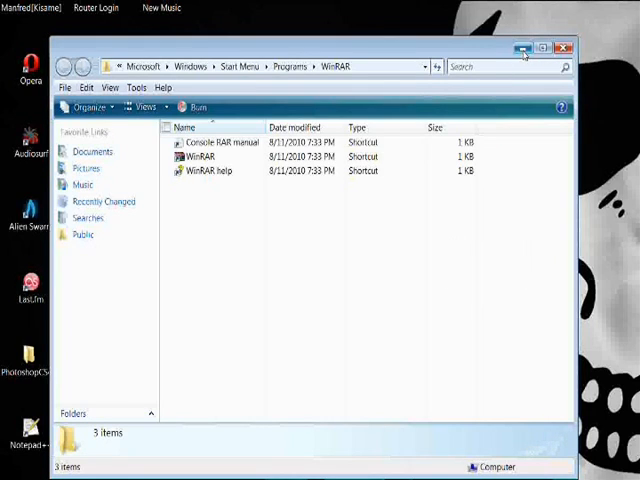
pyautogui.click(200, 156)
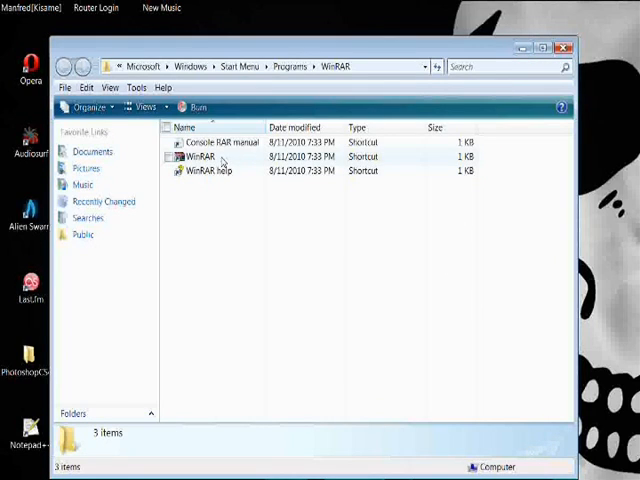
pyautogui.click(578, 46)
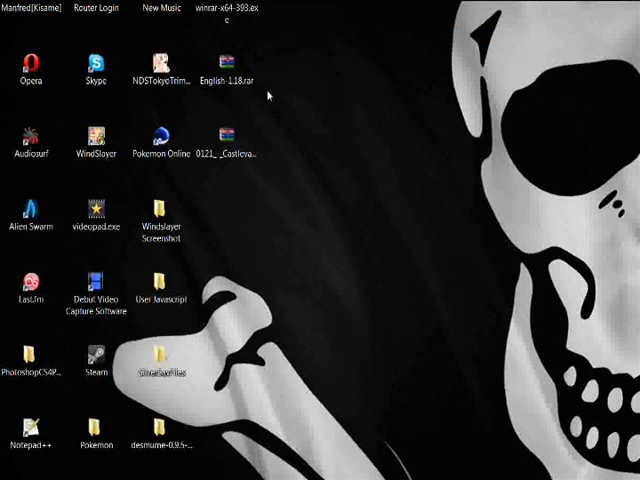
# Extract the English 1.18 kernel archive on the desktop into its own folder
pyautogui.click(228, 76)
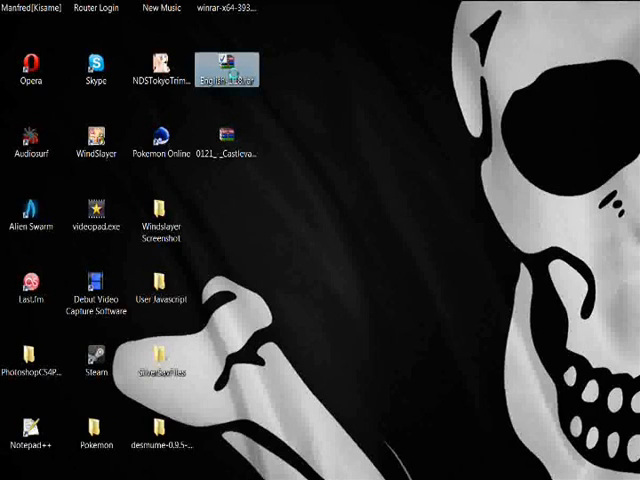
pyautogui.rightClick(216, 76)
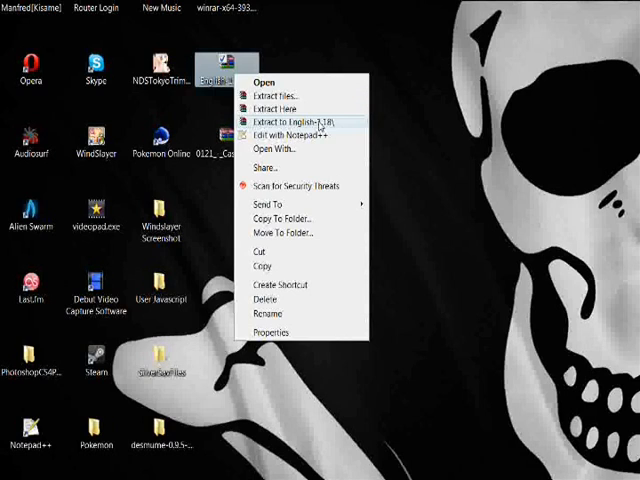
pyautogui.click(296, 120)
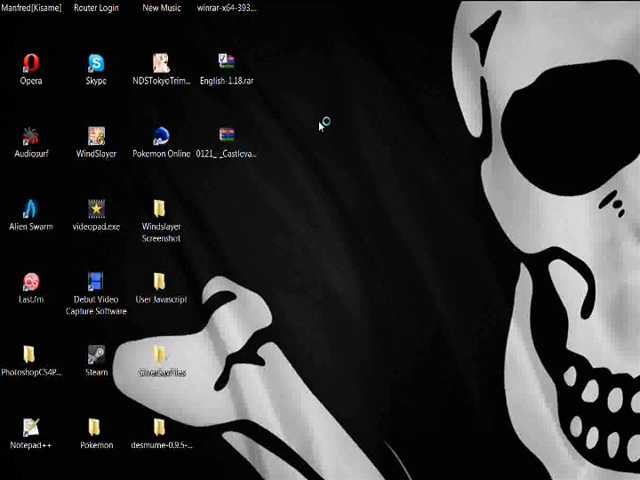
pyautogui.doubleClick(228, 80)
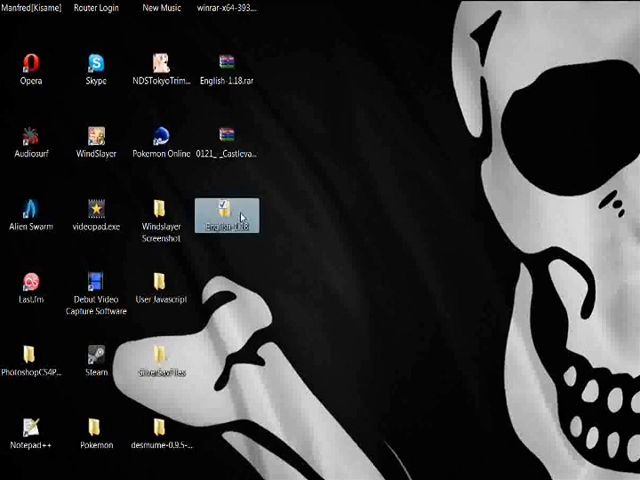
# View the English folder's _system_, moonshl, _DS_MENU.DAT and _DS_MSHL.NDS files, then close it
pyautogui.doubleClick(220, 216)
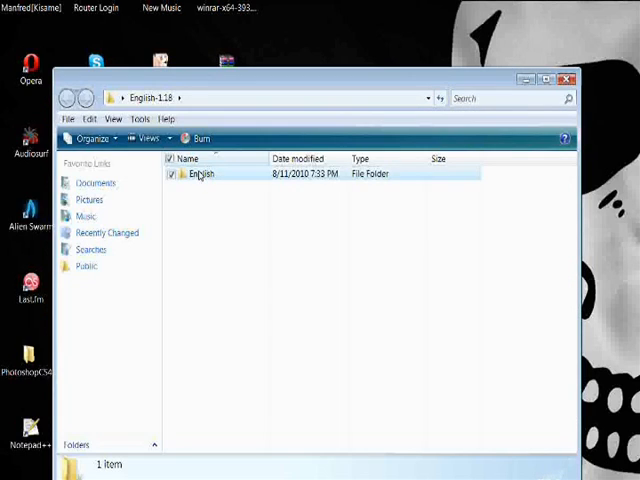
pyautogui.doubleClick(200, 172)
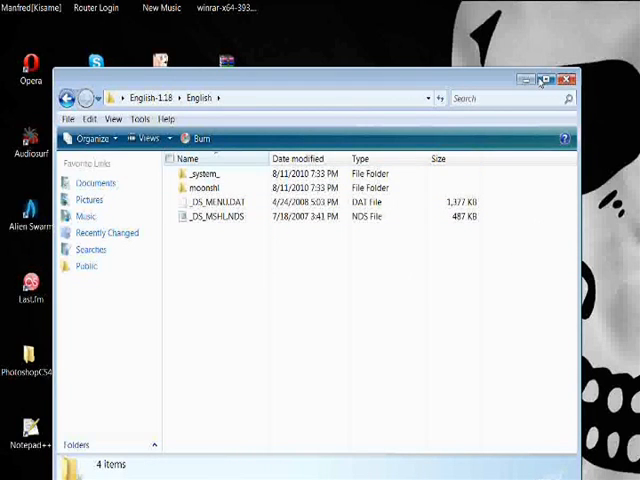
pyautogui.click(568, 80)
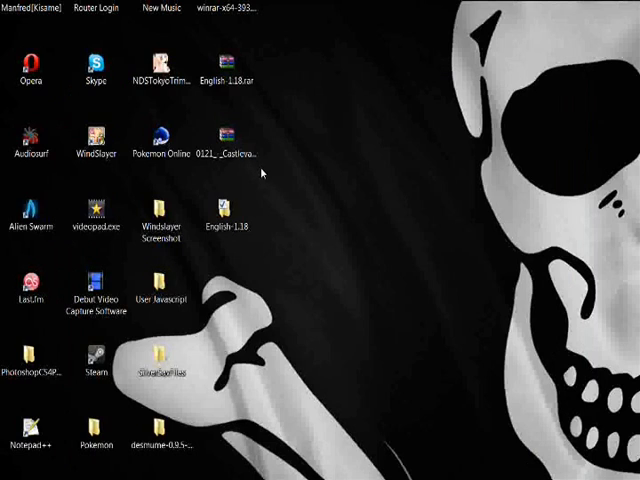
pyautogui.moveTo(276, 160)
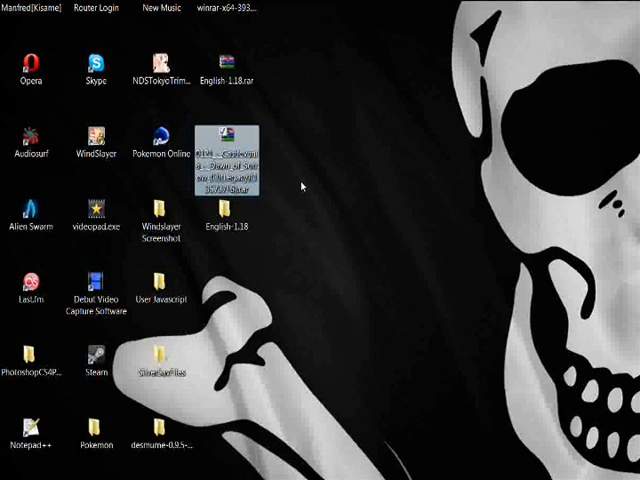
pyautogui.moveTo(350, 192)
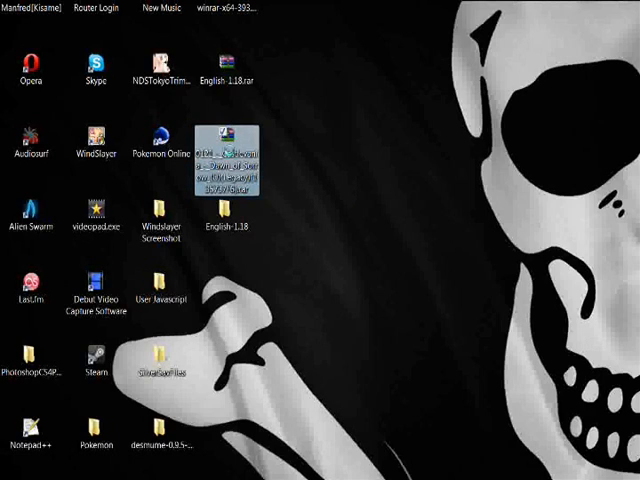
# Extract the Castlevania Dawn of Sorrow archive to a folder, check its .NDS file, then close it
pyautogui.rightClick(232, 160)
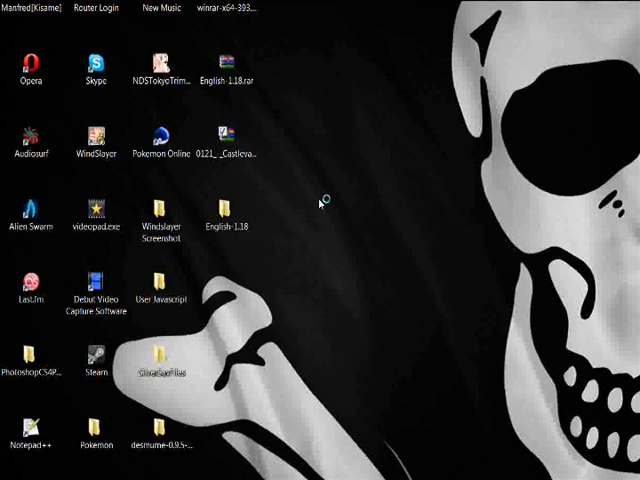
pyautogui.doubleClick(232, 150)
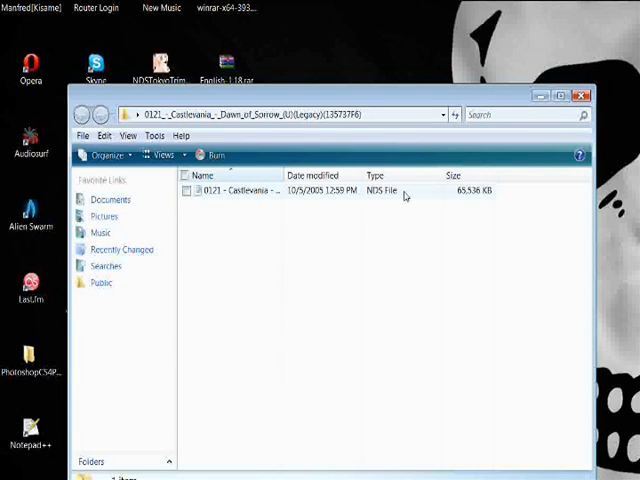
pyautogui.click(250, 190)
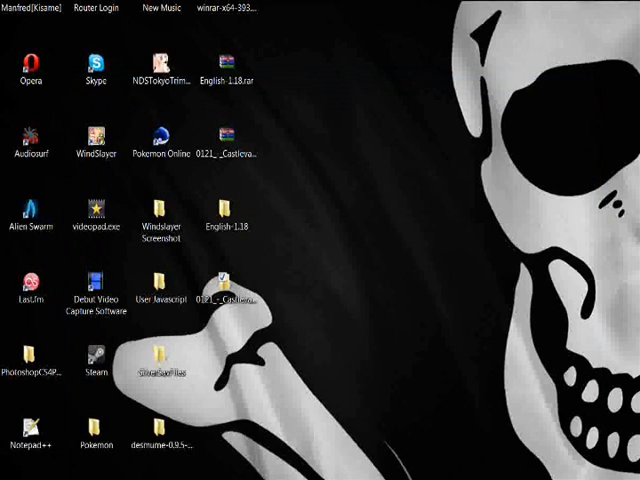
# Create an 'NDS Games' folder inside English 1.18 > English and drag the Castlevania .NDS file into it
pyautogui.doubleClick(224, 224)
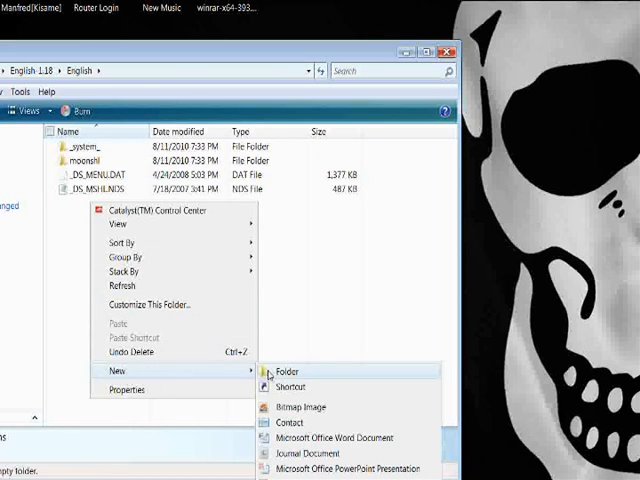
pyautogui.click(286, 372)
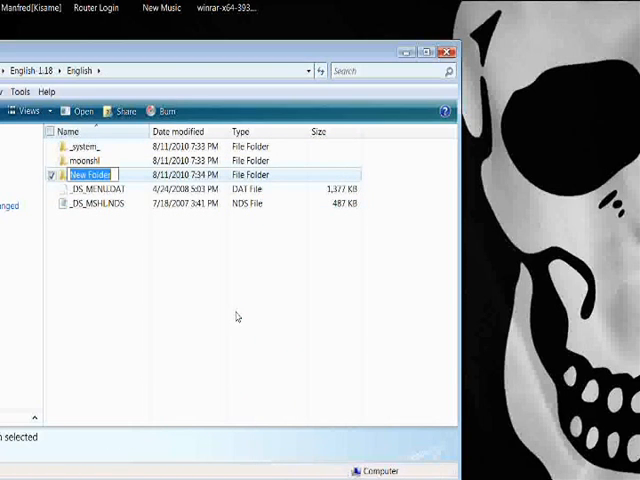
pyautogui.write('NDS Games')
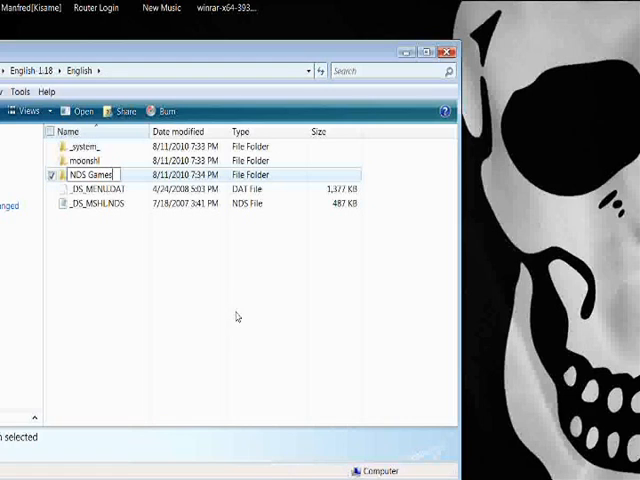
pyautogui.doubleClick(84, 174)
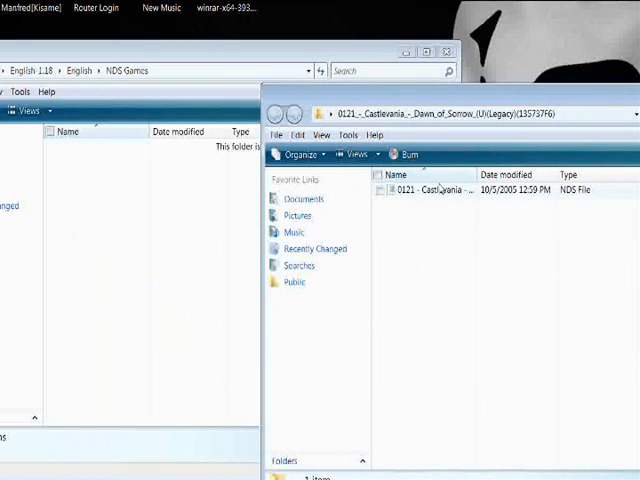
pyautogui.click(430, 190)
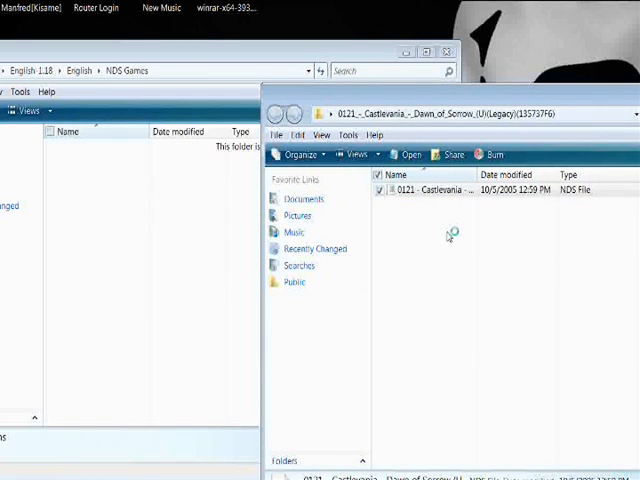
pyautogui.moveTo(536, 264)
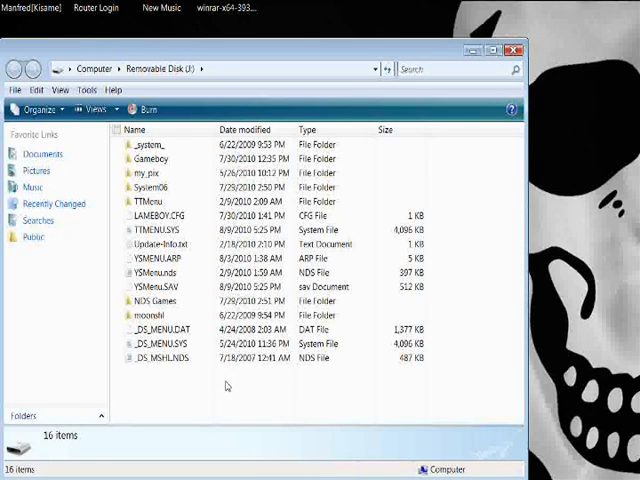
pyautogui.moveTo(216, 390)
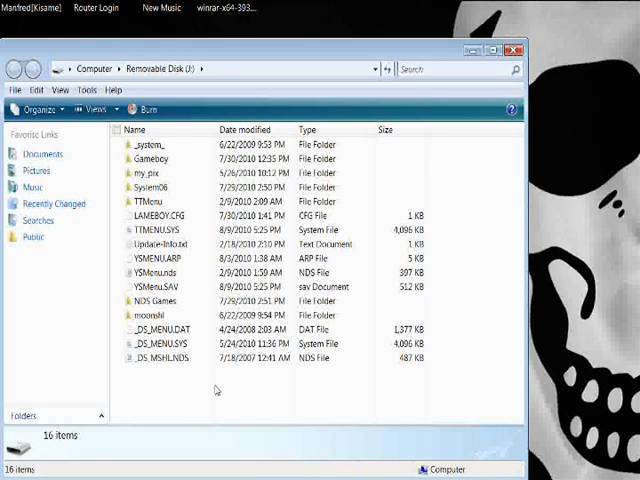
# Select the kernel files and NDS Games folder on the Removable Disk to verify them, then deselect
pyautogui.click(156, 300)
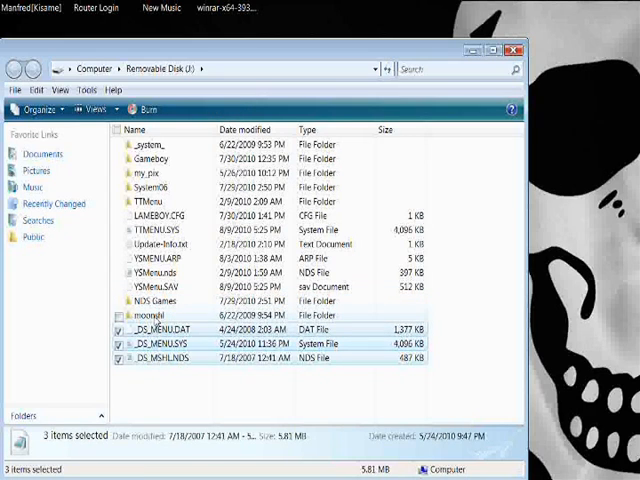
pyautogui.click(150, 144)
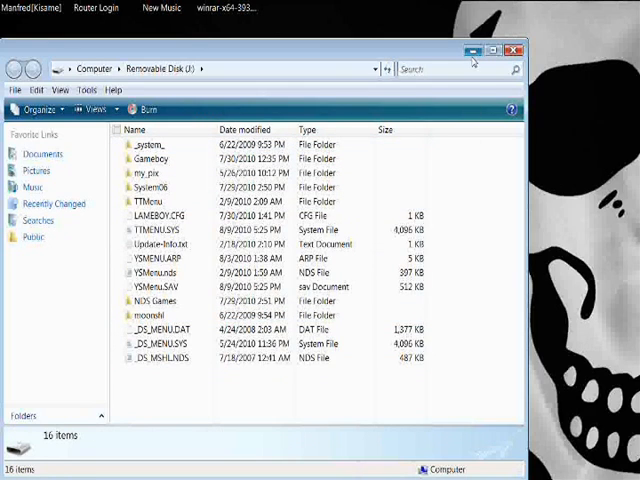
pyautogui.moveTo(472, 52)
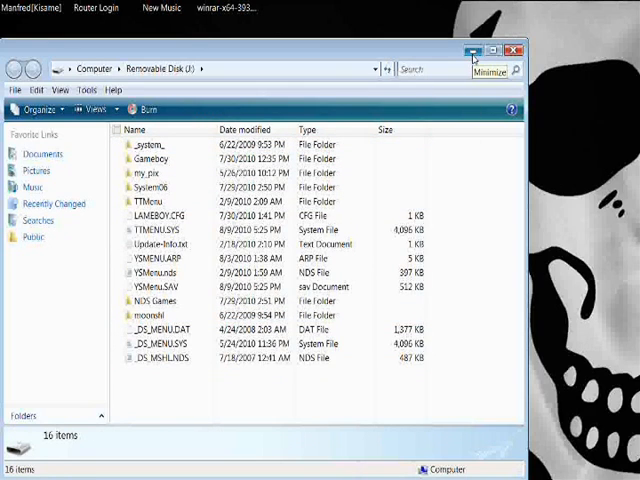